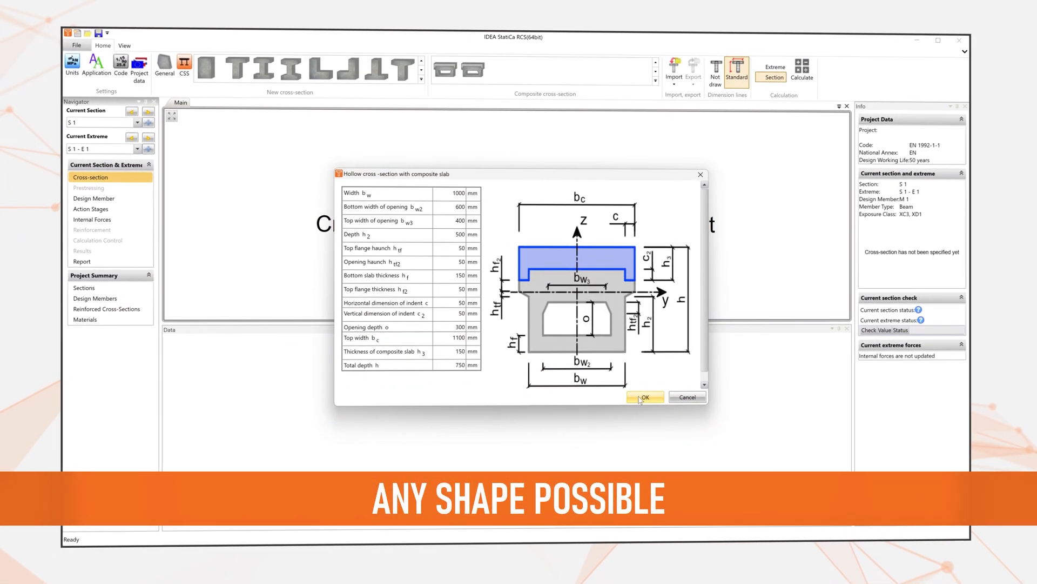
Step: Confirm the hollow composite-slab template, then set the rectangle's master component in the general editor
click(643, 397)
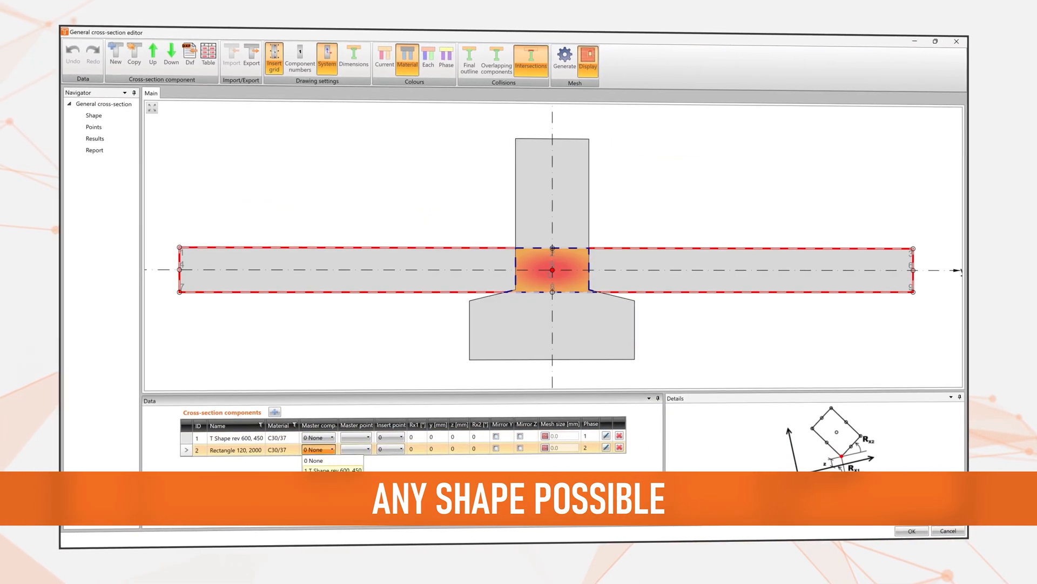
click(95, 138)
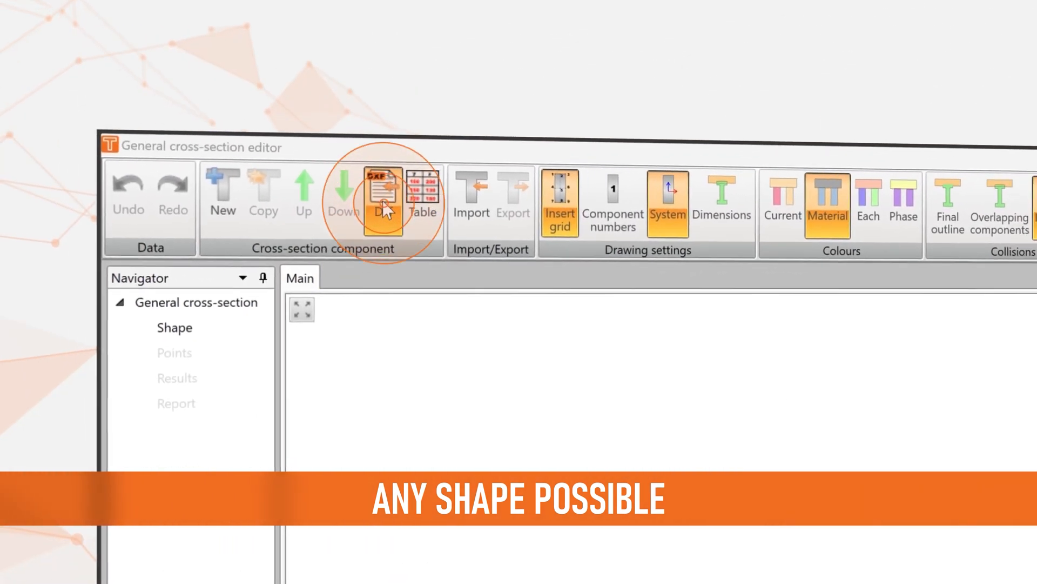
Step: Import the cross-section outline from the DXF drawing and accept it
click(380, 195)
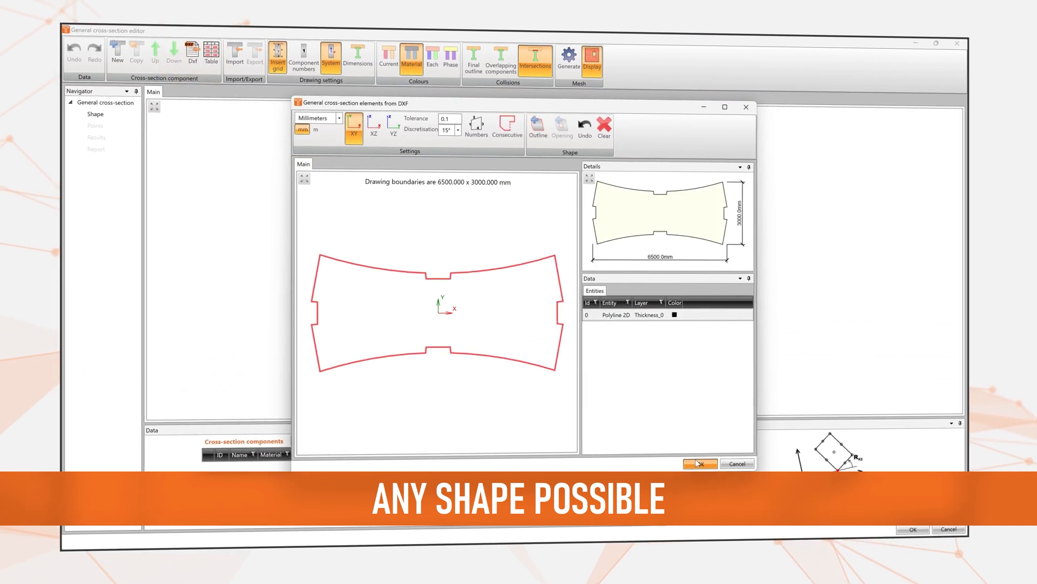
click(699, 463)
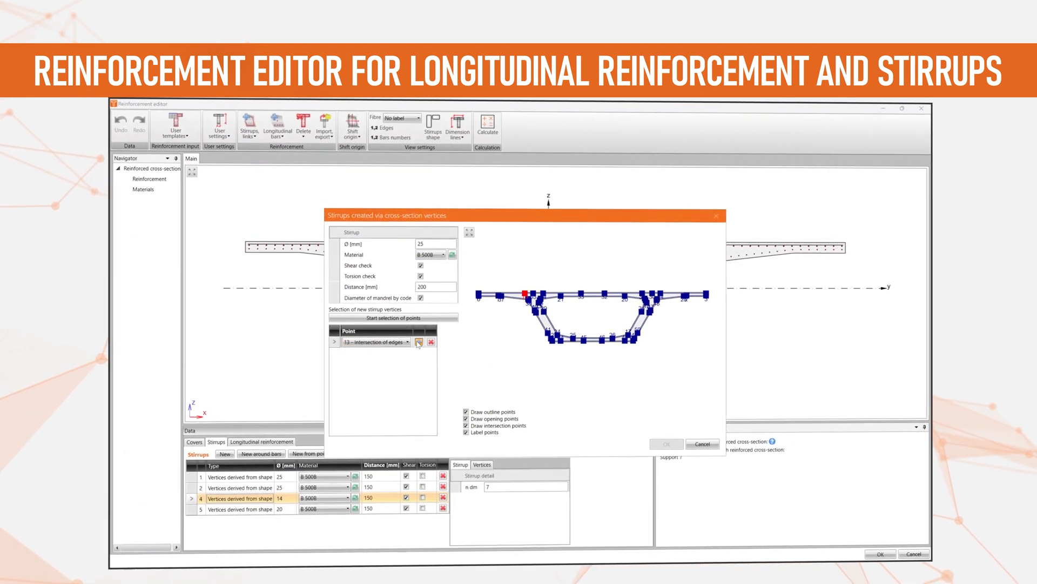
Step: Add further cross-section vertex points to the new stirrup
click(419, 342)
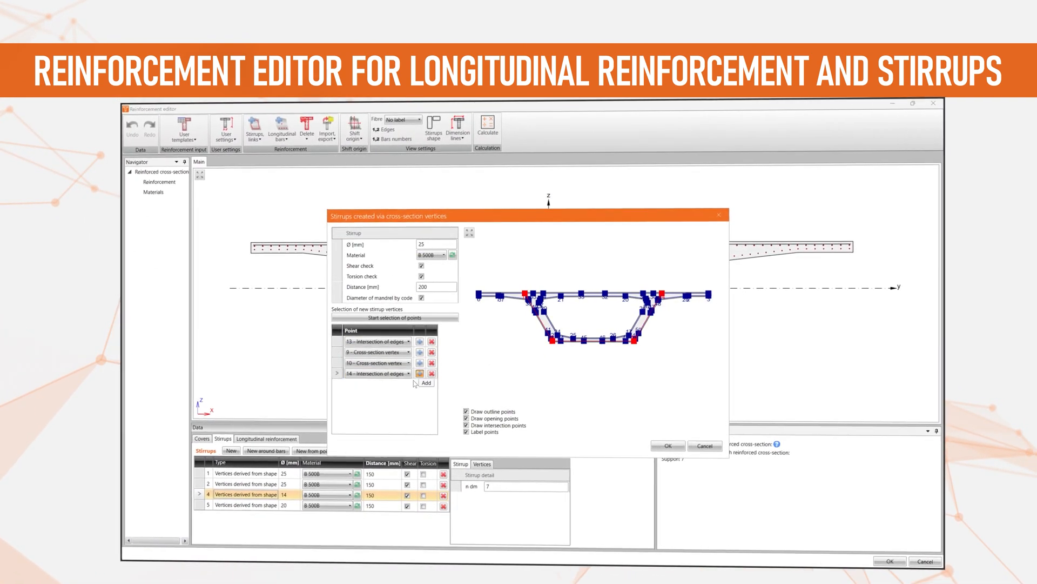
click(667, 444)
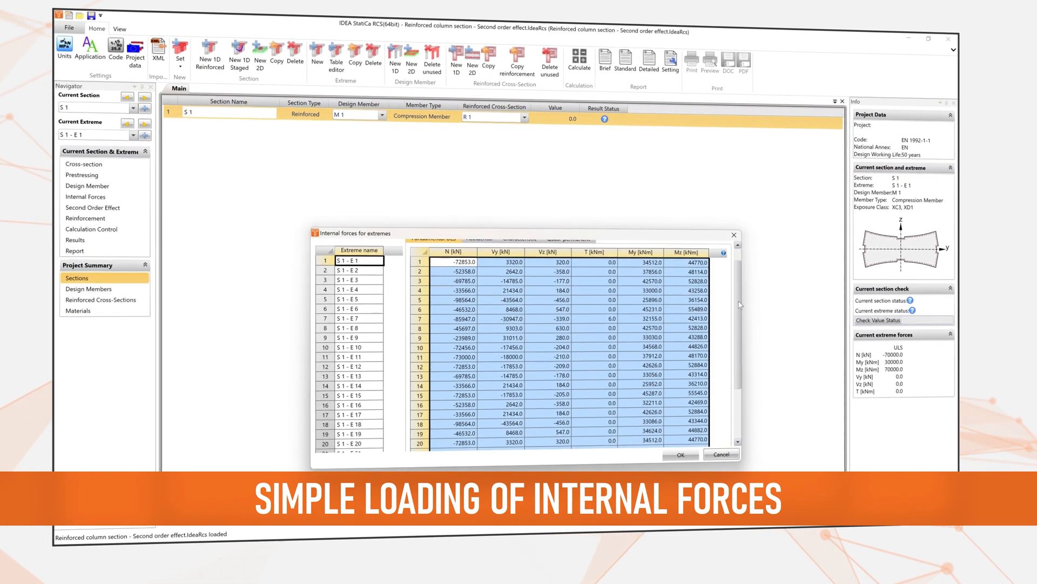
Step: Confirm the internal forces table for all extremes and switch to extreme S 1 - E 2
click(680, 454)
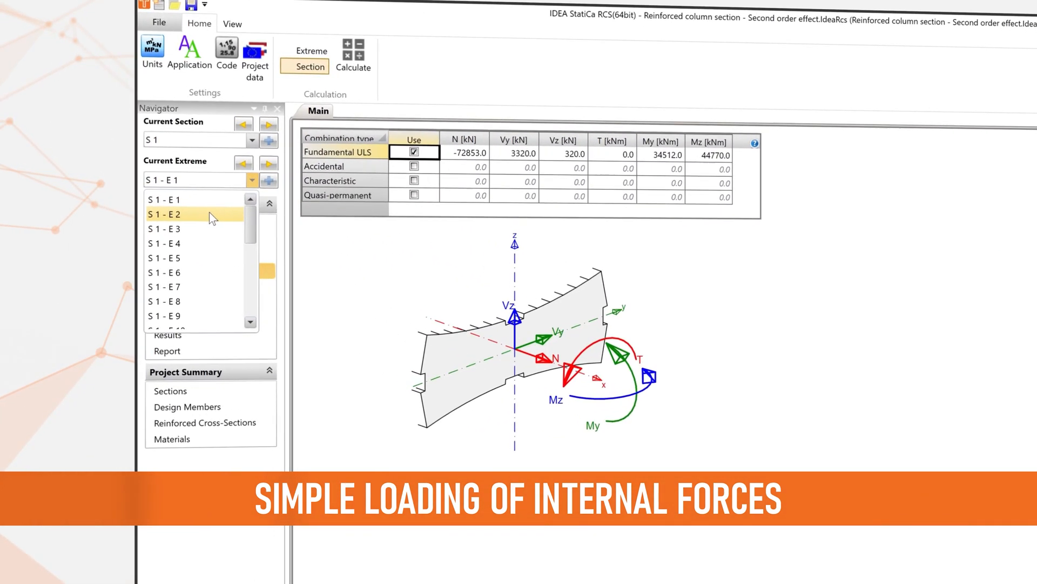
click(170, 218)
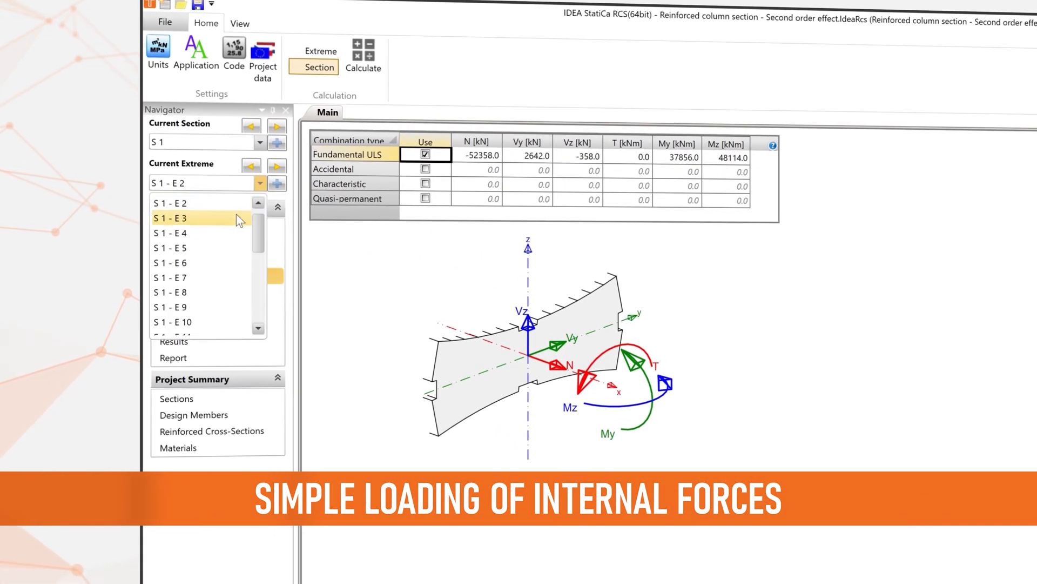